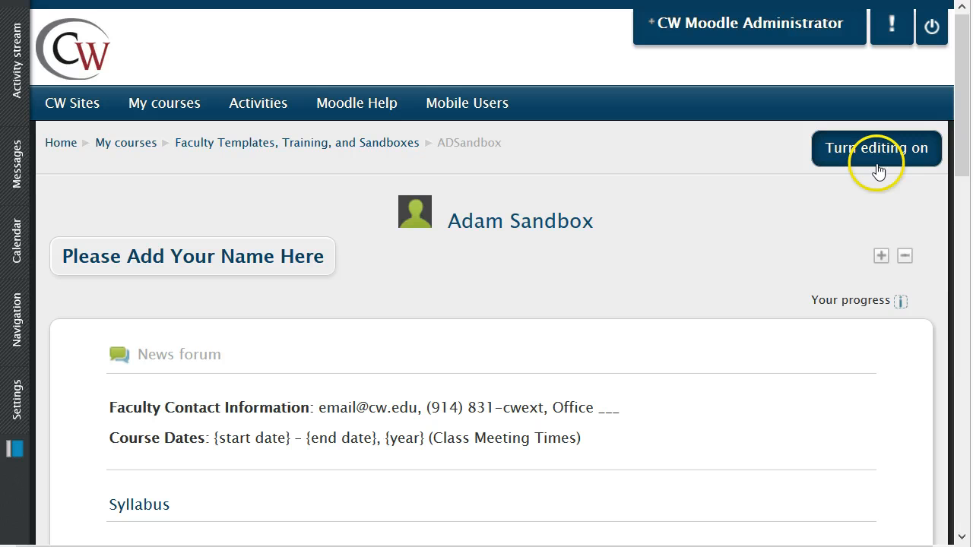
- Switch on 'Turn editing on' for the ADSandbox course page
left_click(875, 148)
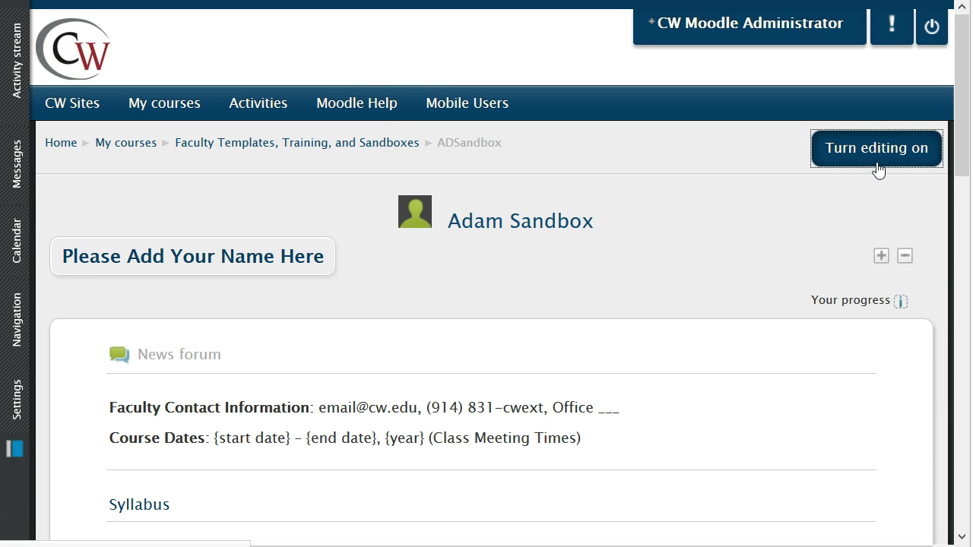
left_click(875, 147)
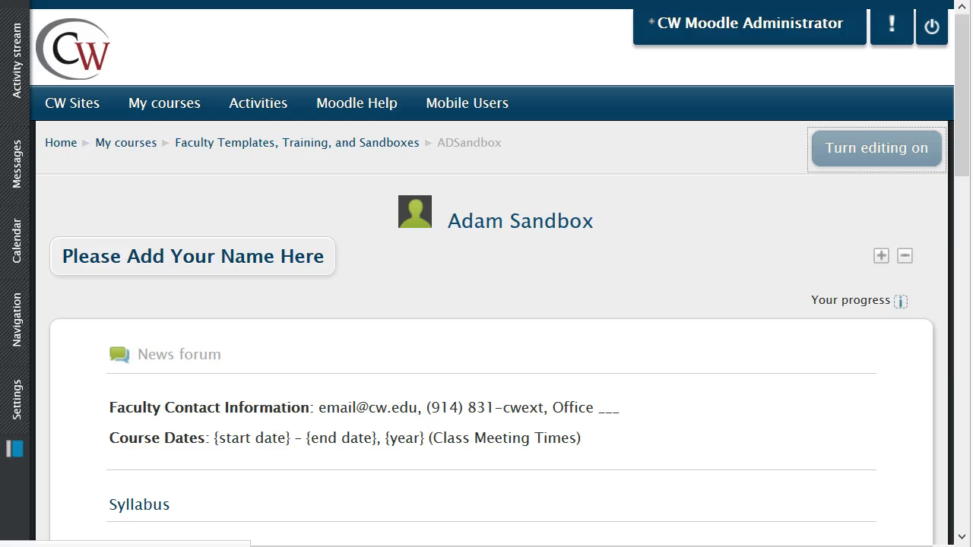
- Scroll down the editable course page to the weekly sections, including Week 2
left_click(875, 148)
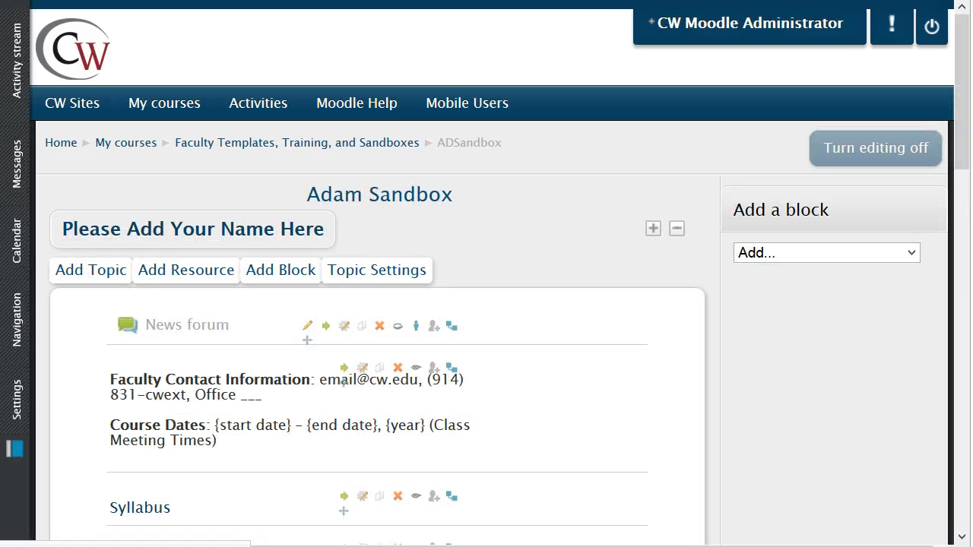
scroll("down", 3)
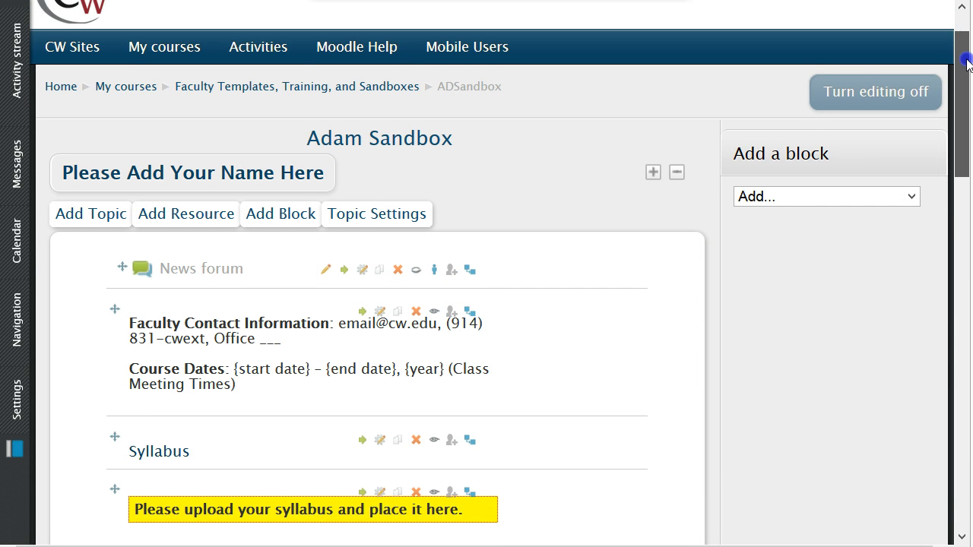
scroll("down", 3)
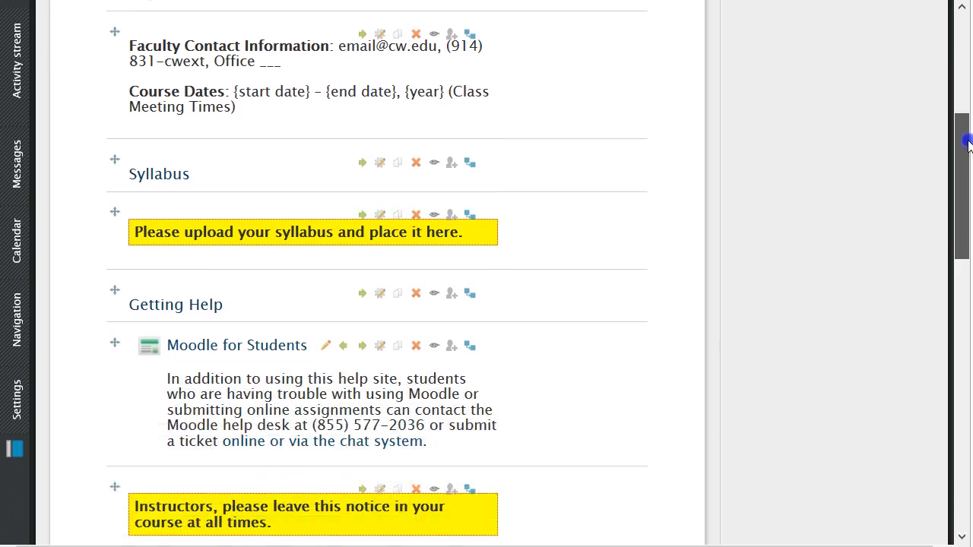
scroll("down", 3)
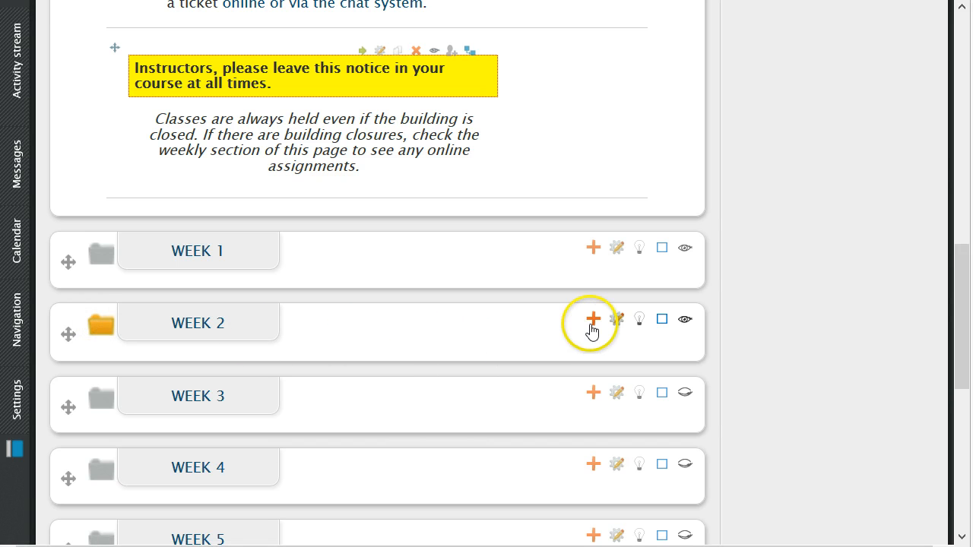
- Choose Assignment from Week 2's list of activities to add
left_click(593, 318)
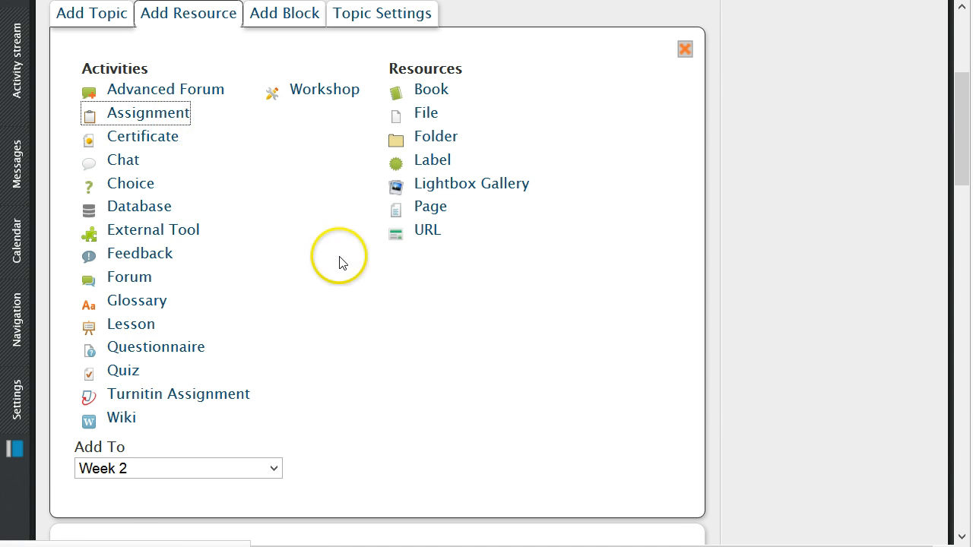
mouse_move(750, 344)
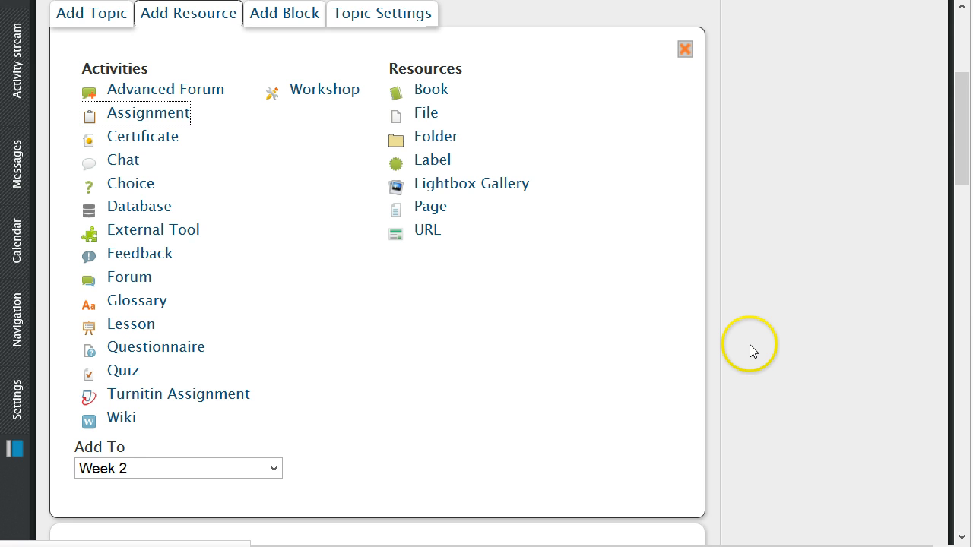
mouse_move(764, 370)
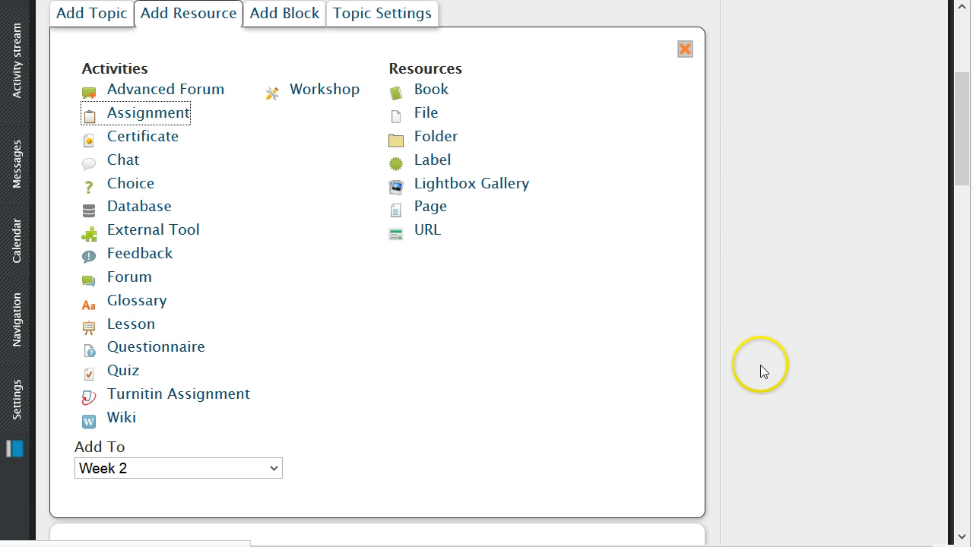
left_click(149, 112)
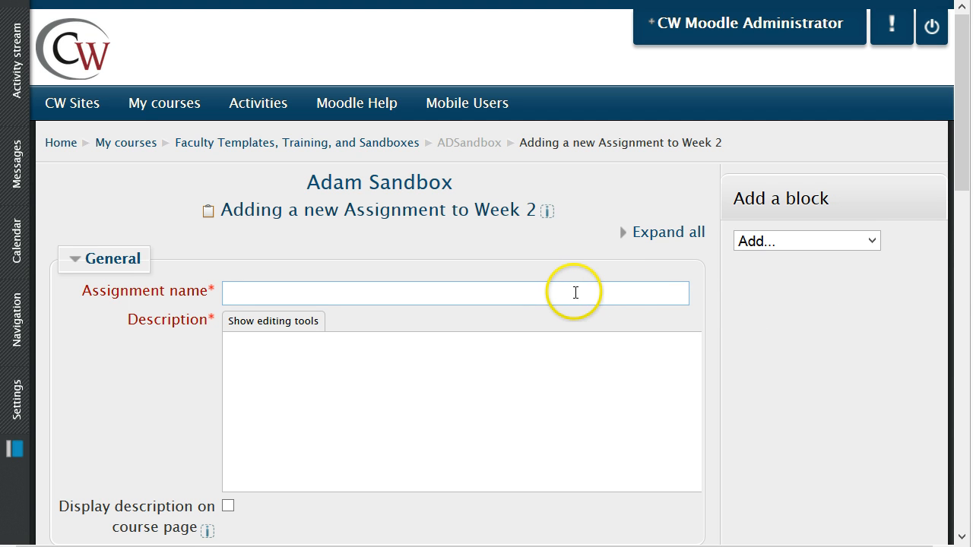
- Name it 'Assignment 1' and describe a one-page essay on Gardner's multiple intelligences
type("Assi")
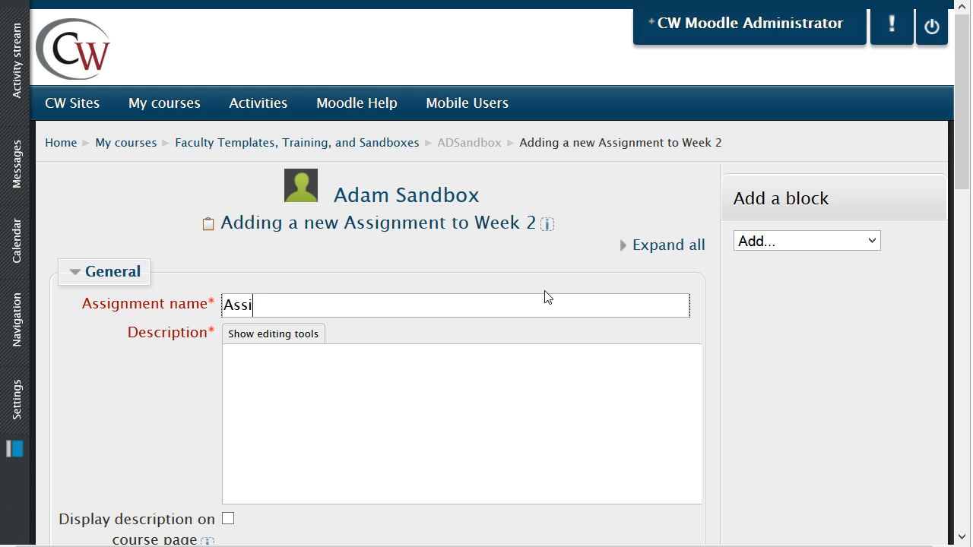
type("gnment 1")
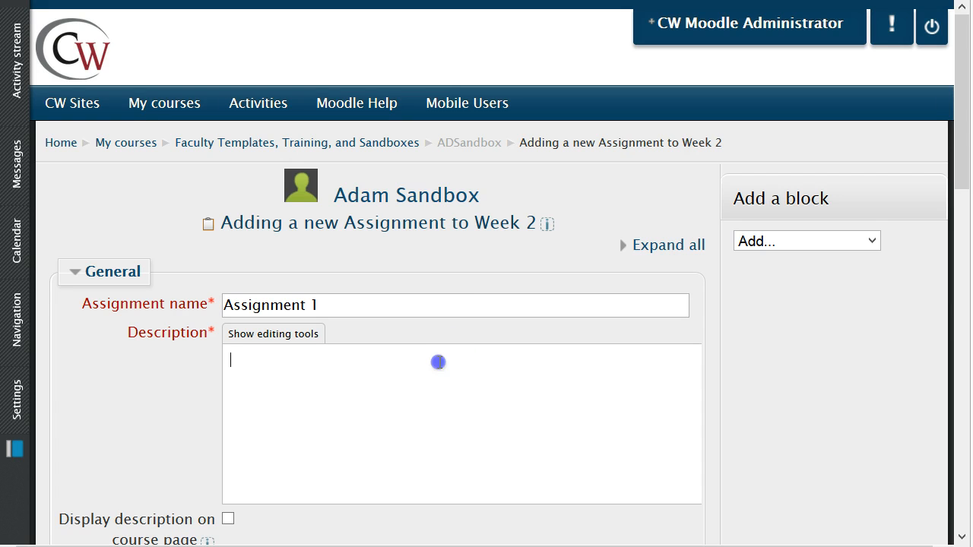
type("In no more than one typed page, double-spaced, explain which of Howard Gardner's multiple intelligence types fits you best.")
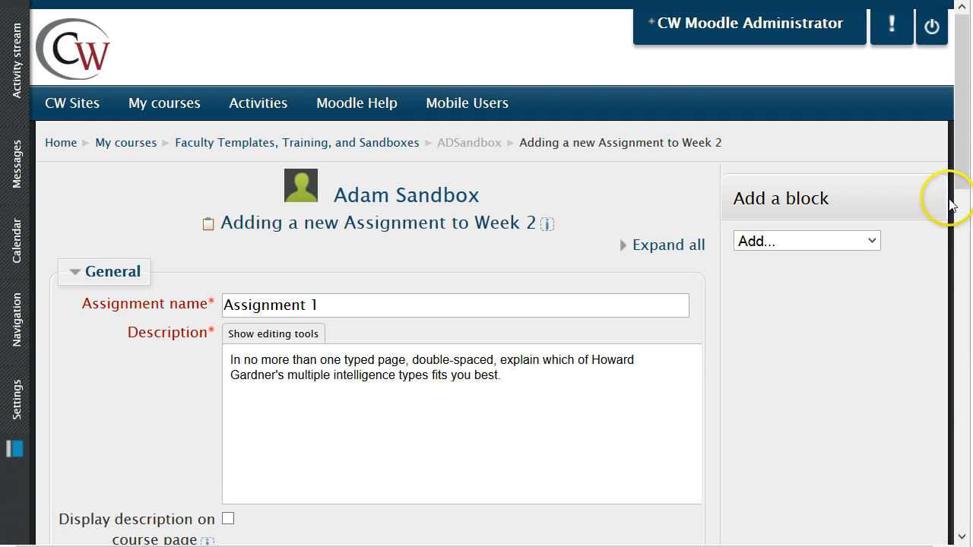
- Enable the Availability cut-off date and set it to 26 January 2014
scroll("down", 3)
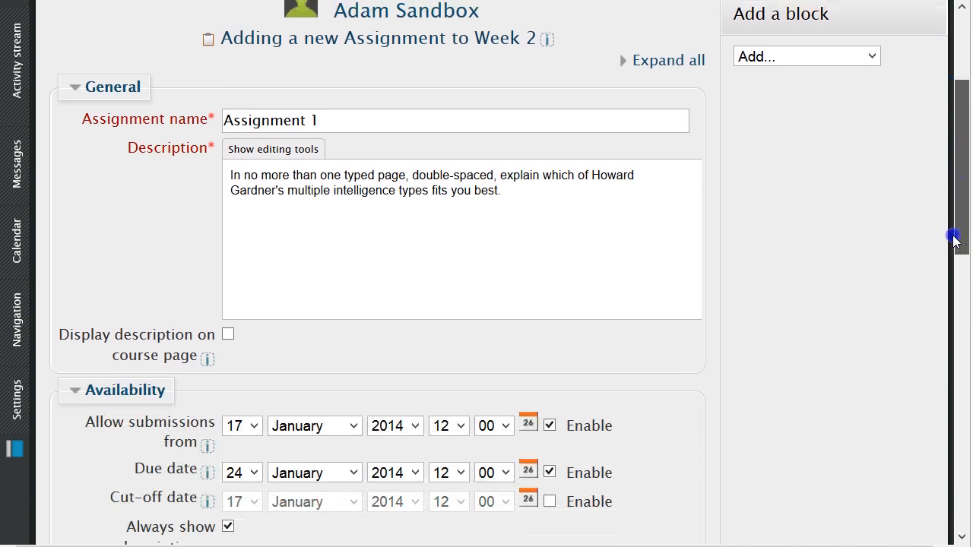
scroll("down", 3)
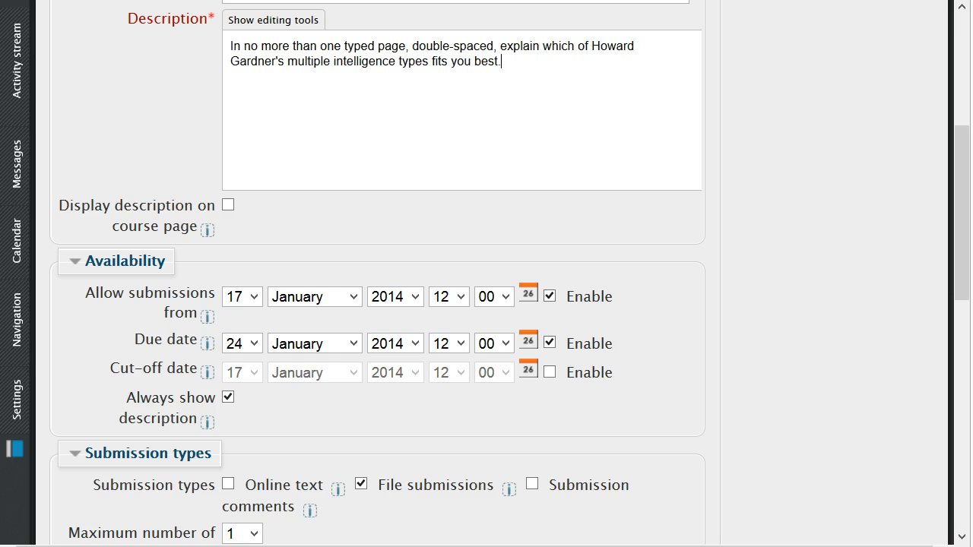
mouse_move(651, 393)
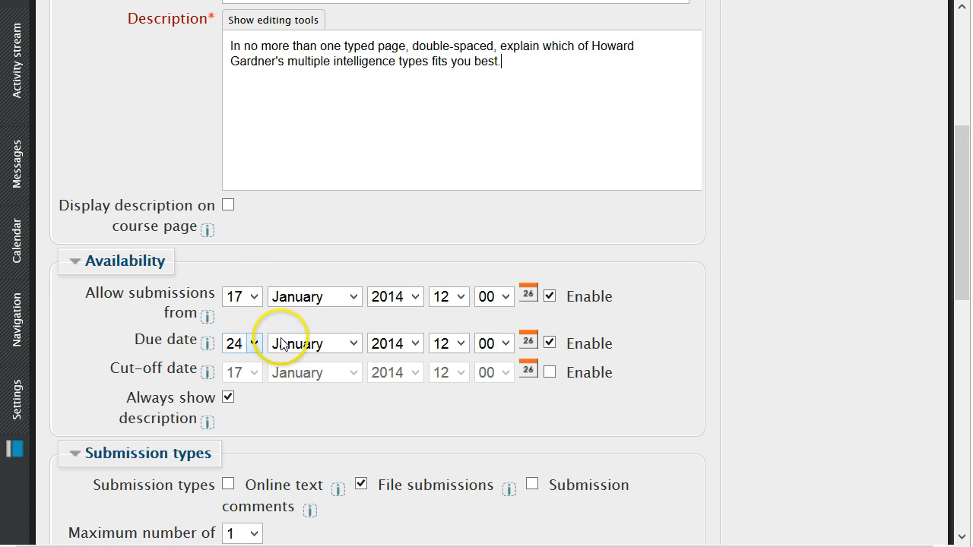
left_click(548, 371)
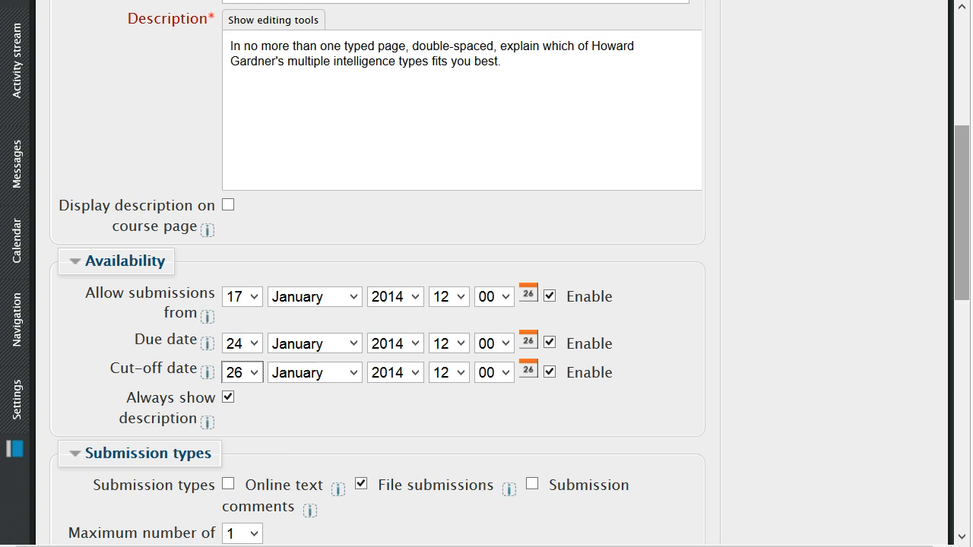
scroll("down", 3)
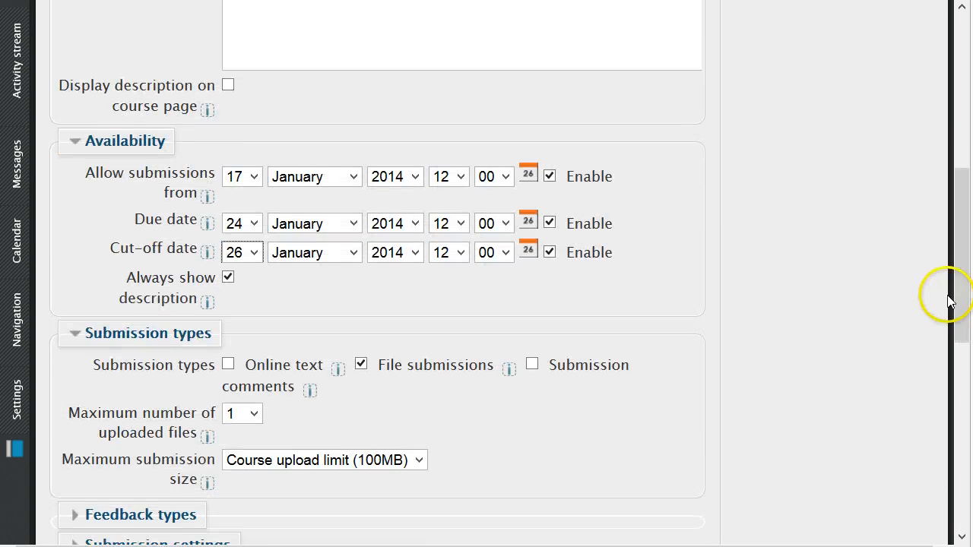
mouse_move(362, 395)
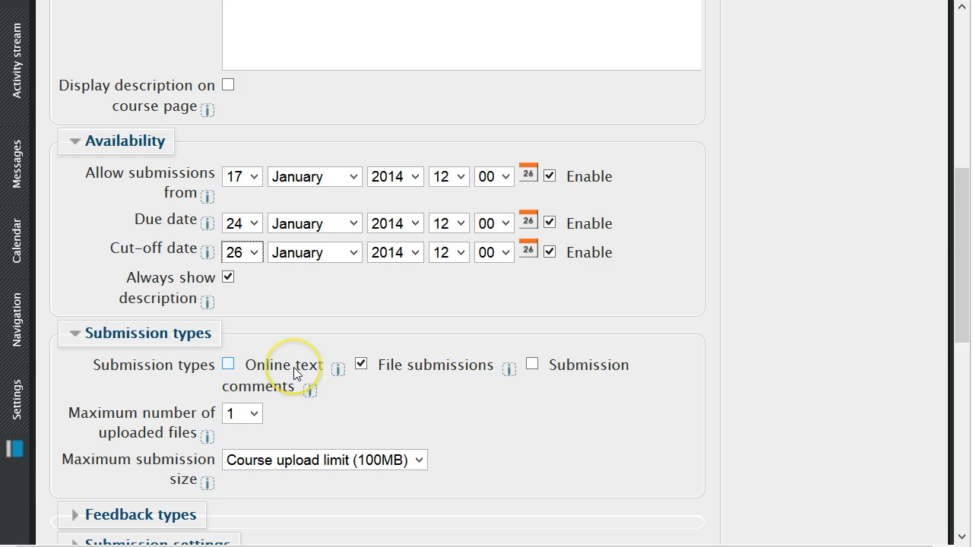
mouse_move(297, 372)
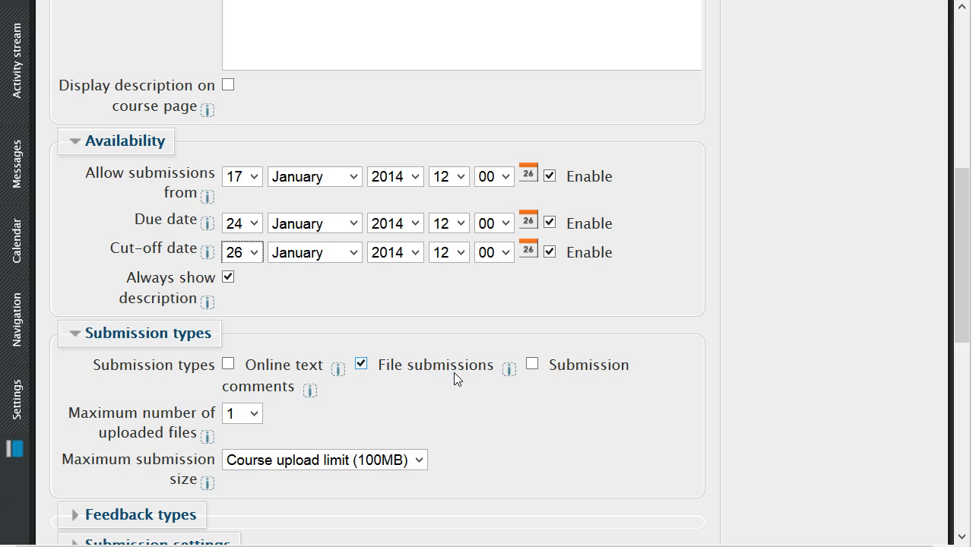
mouse_move(501, 391)
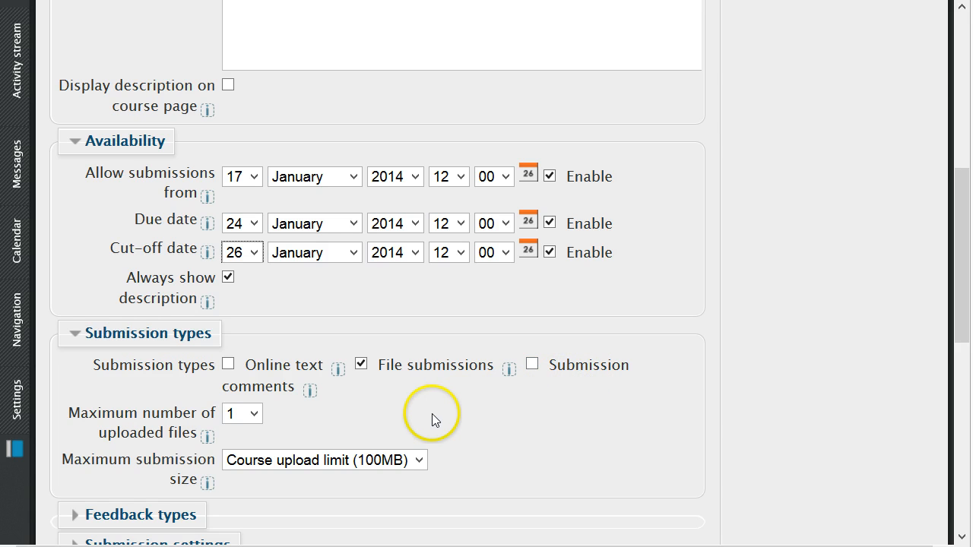
mouse_move(345, 438)
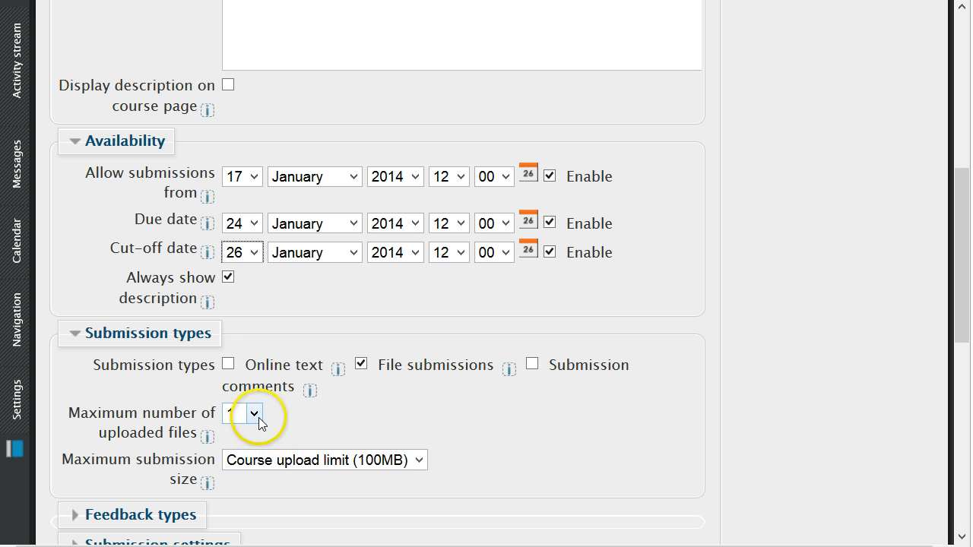
- Accept file submissions only, maximum one uploaded file up to the 100MB limit
left_click(254, 414)
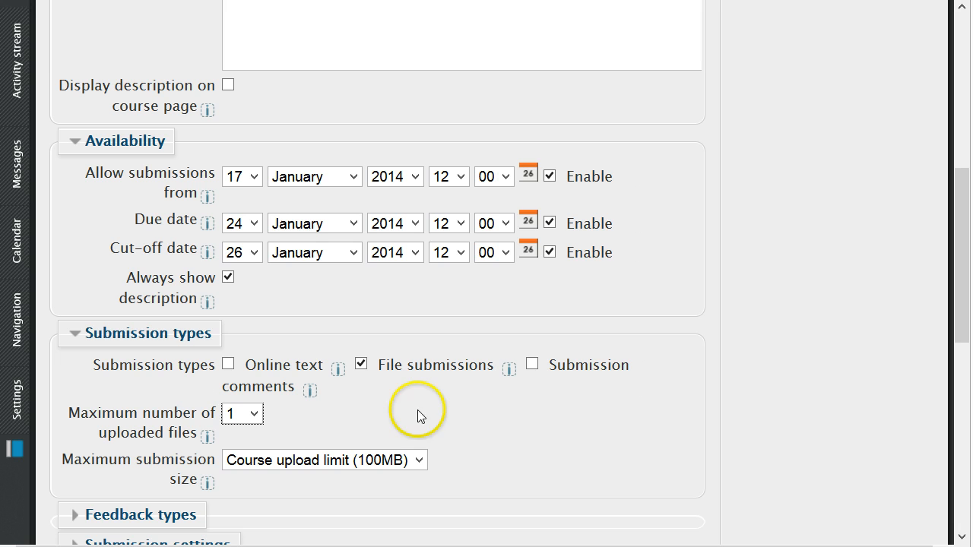
mouse_move(467, 445)
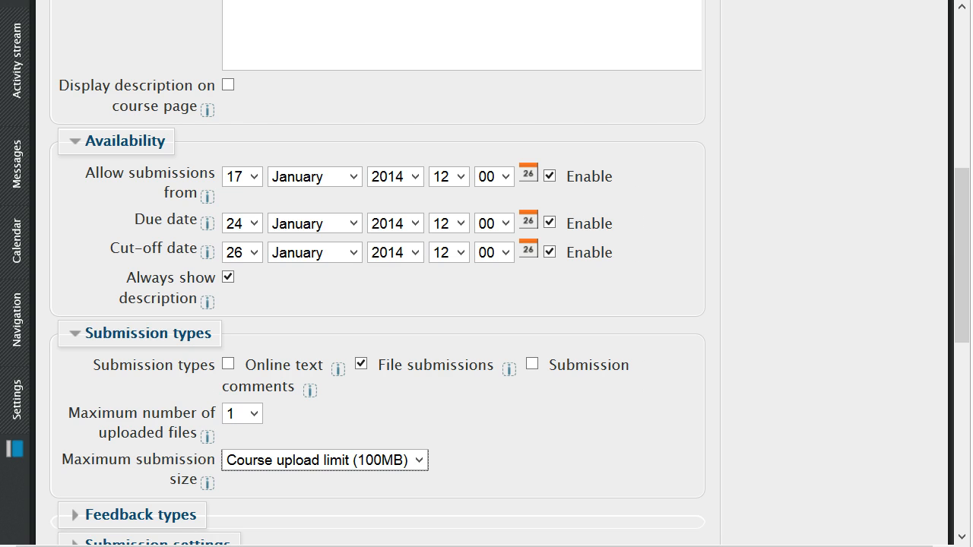
mouse_move(952, 237)
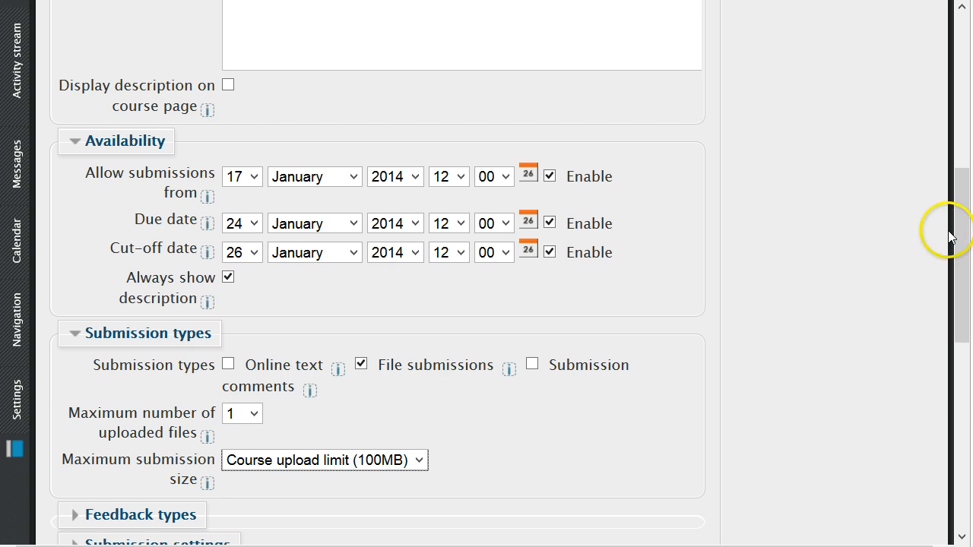
scroll("down", 3)
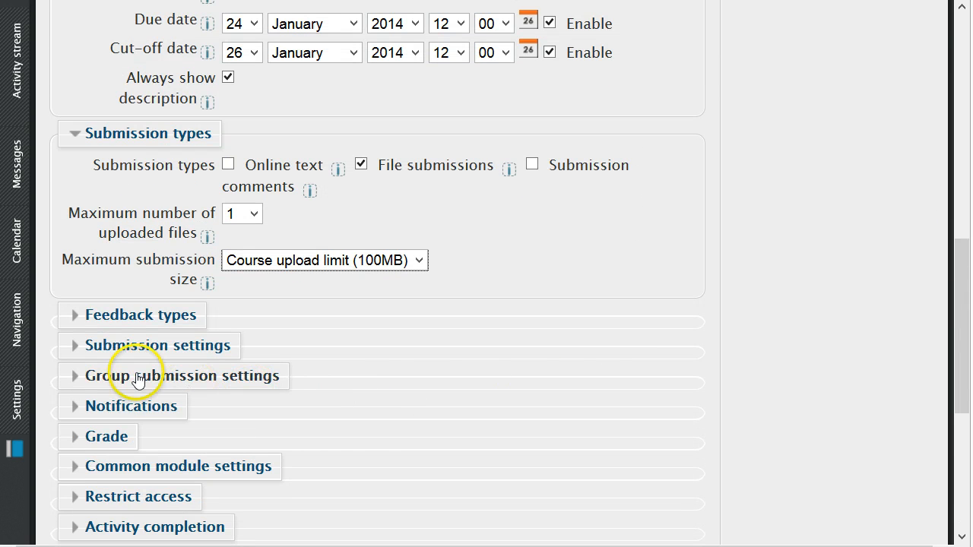
- Expand Feedback types, keeping feedback comments on and feedback files and offline worksheet off
left_click(140, 314)
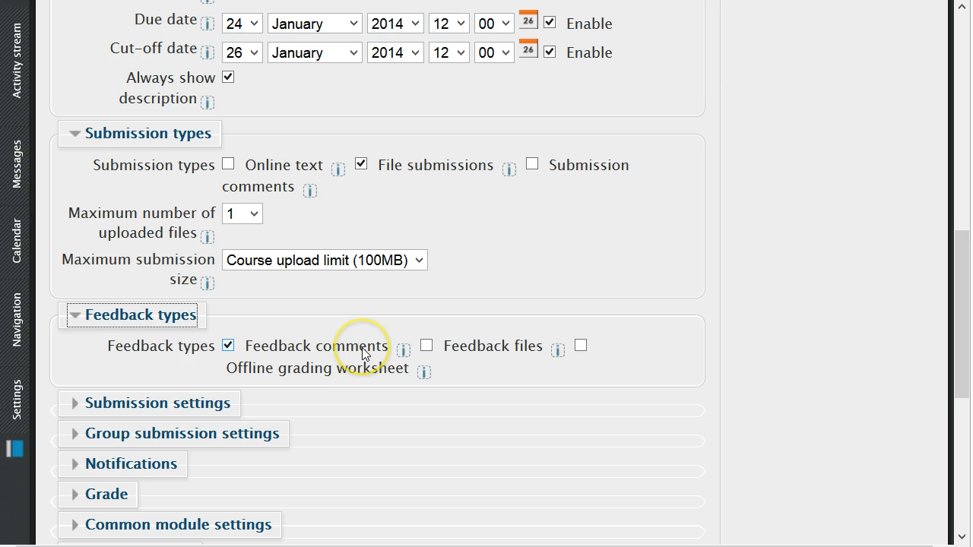
mouse_move(517, 355)
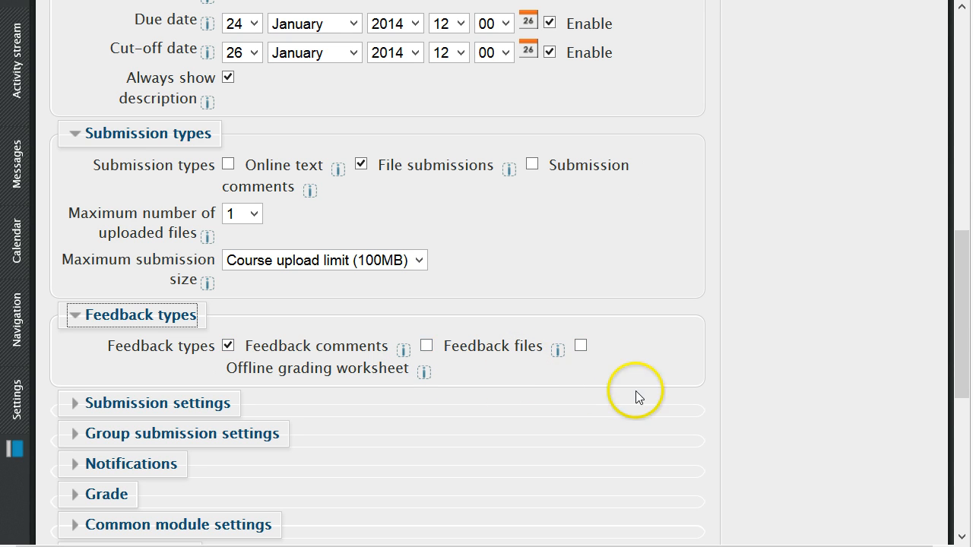
scroll("down", 3)
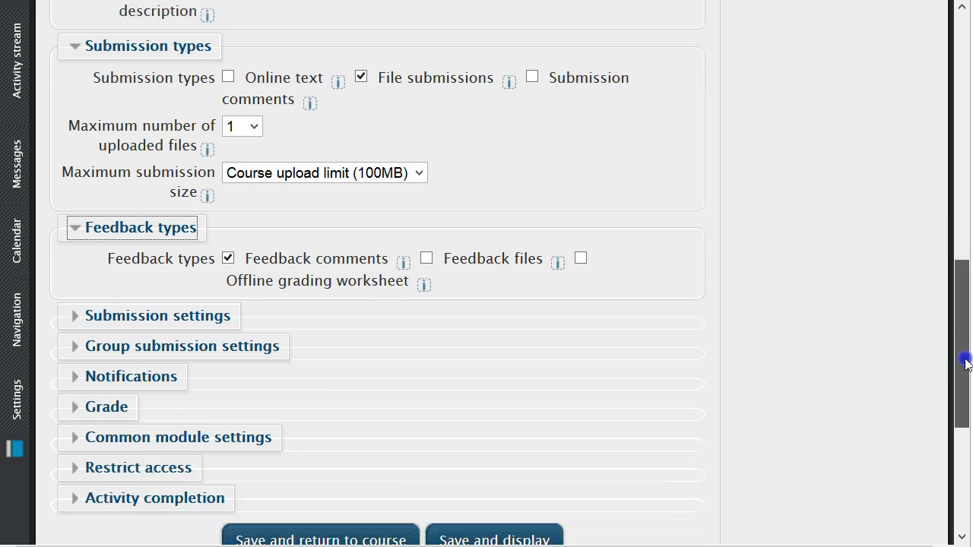
scroll("down", 3)
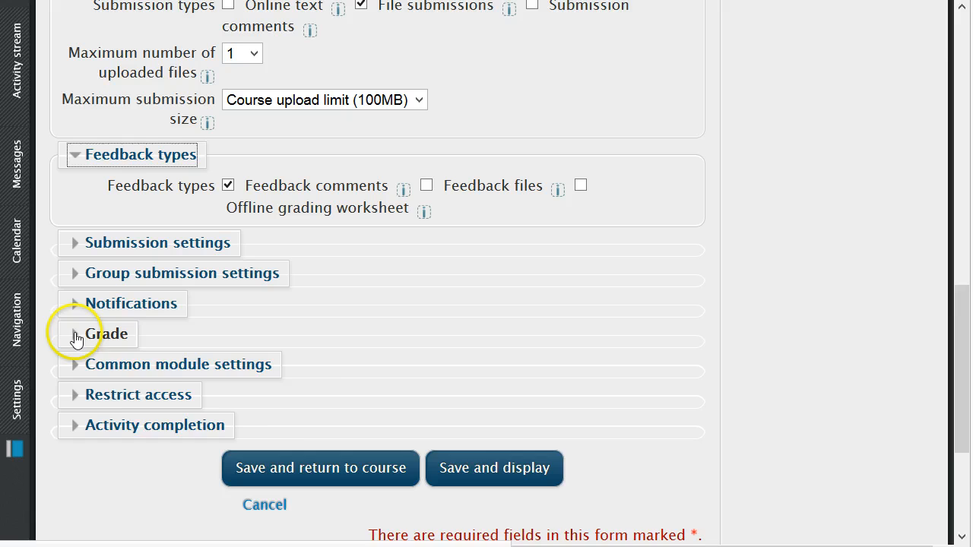
- Set grade category to Assignment with a maximum grade of 100
left_click(75, 334)
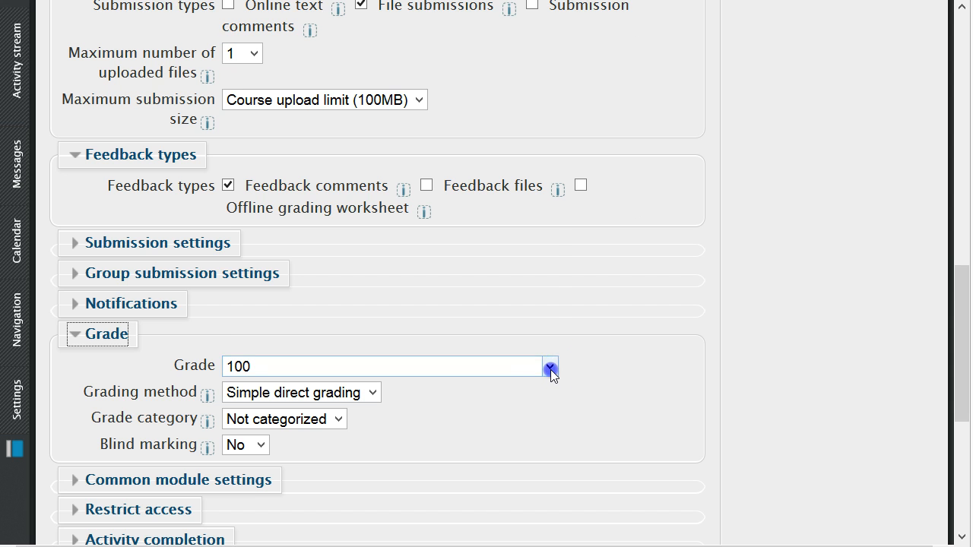
left_click(550, 366)
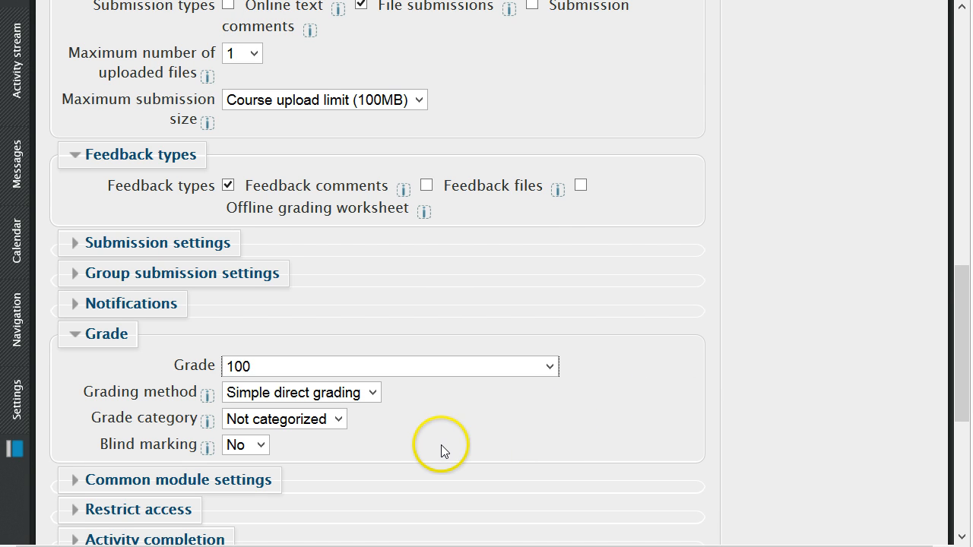
mouse_move(437, 441)
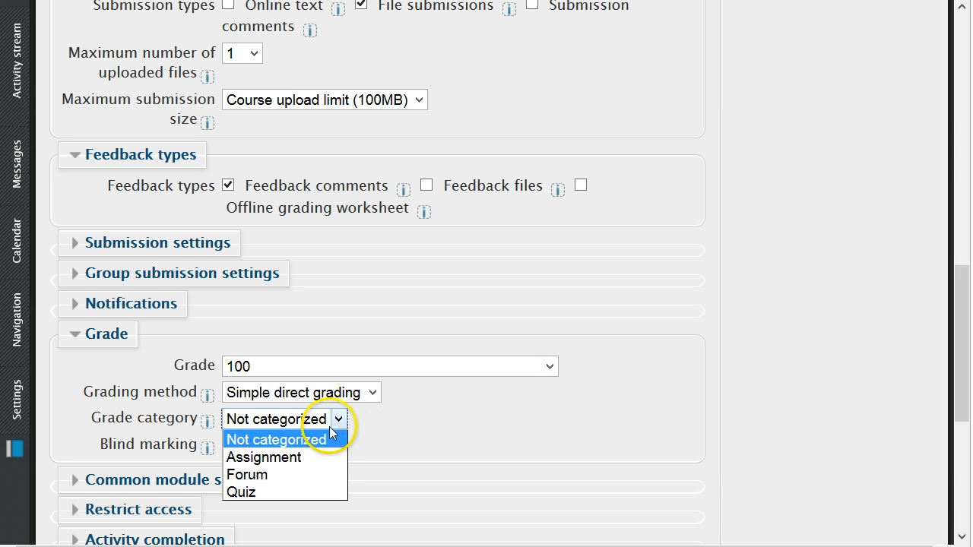
left_click(263, 457)
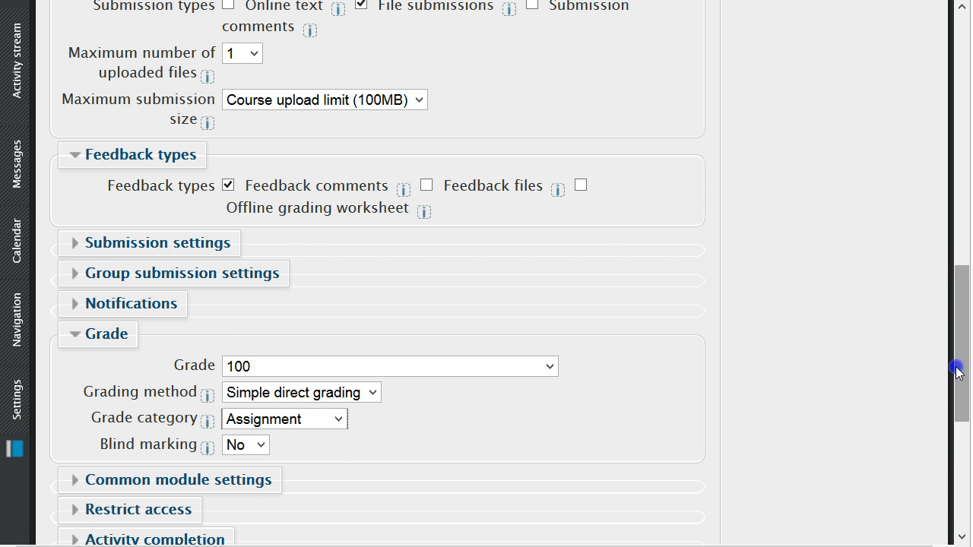
scroll("down", 3)
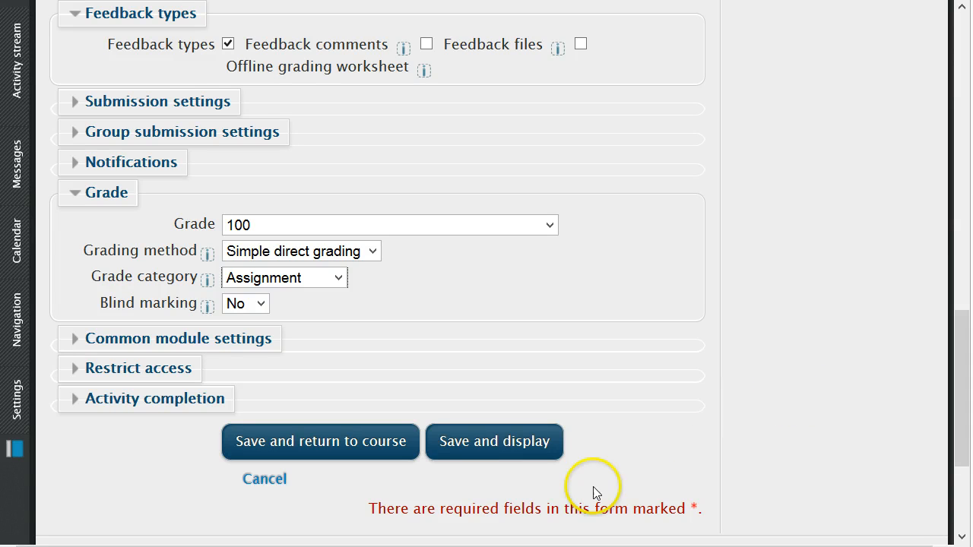
mouse_move(357, 440)
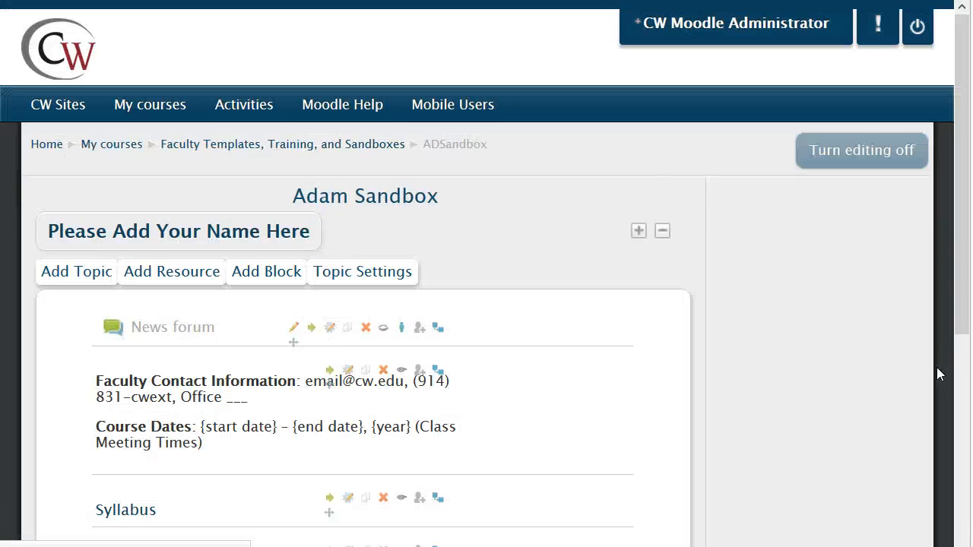
scroll("down", 3)
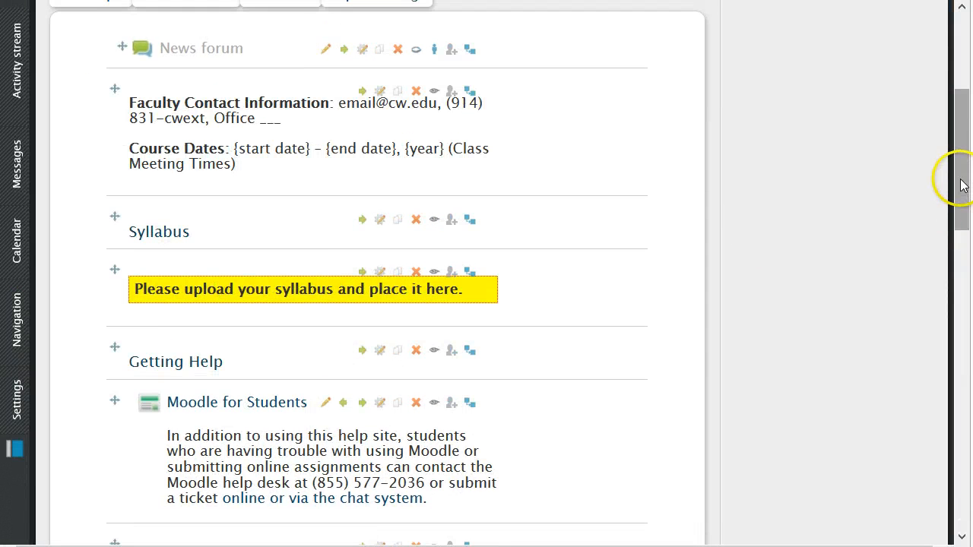
scroll("down", 3)
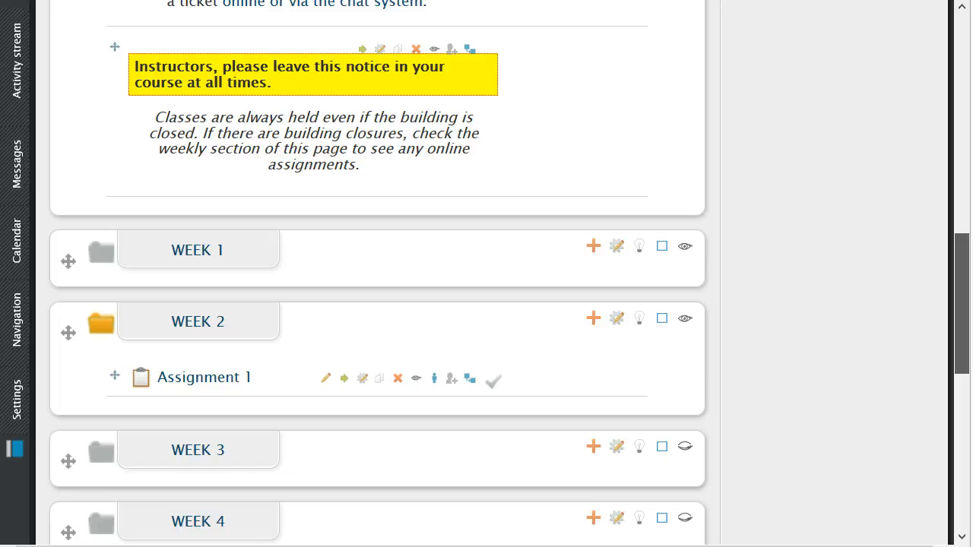
scroll("down", 3)
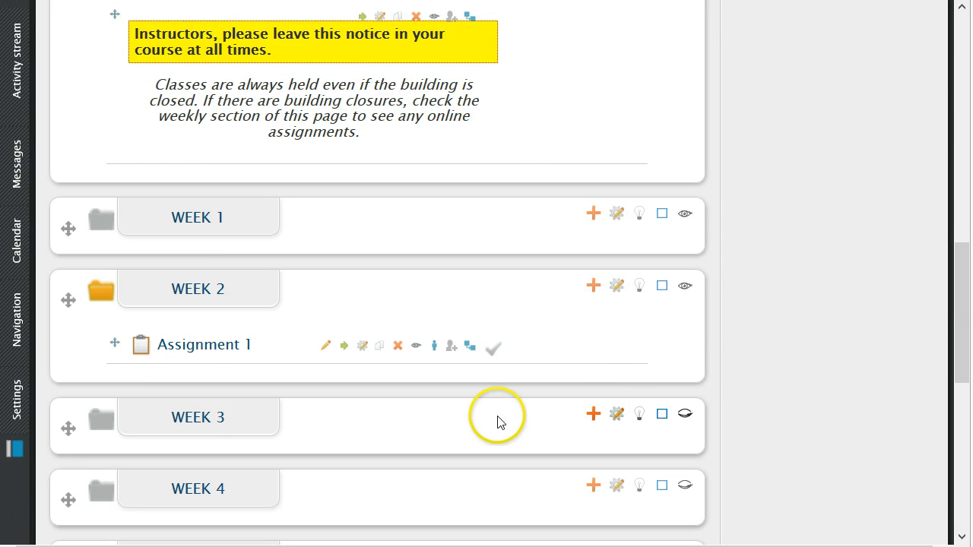
mouse_move(870, 394)
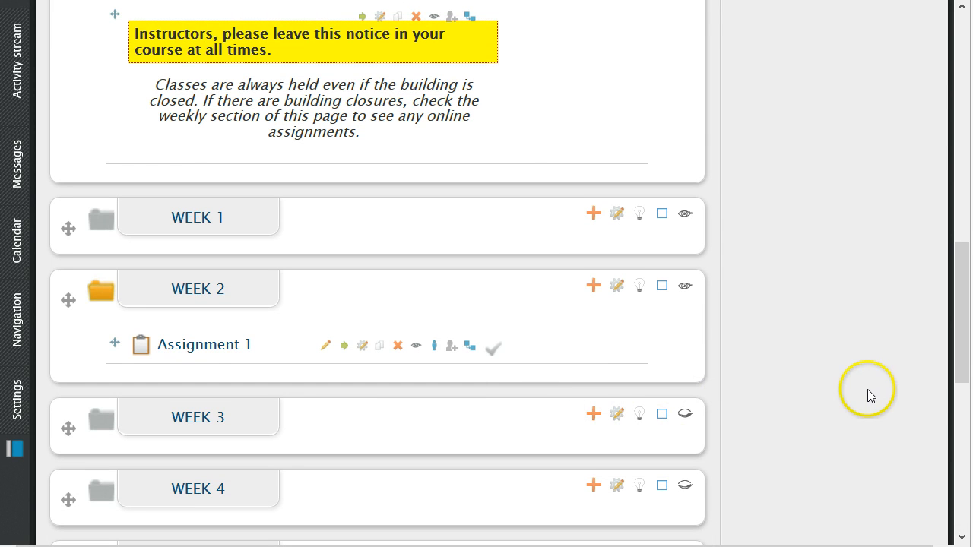